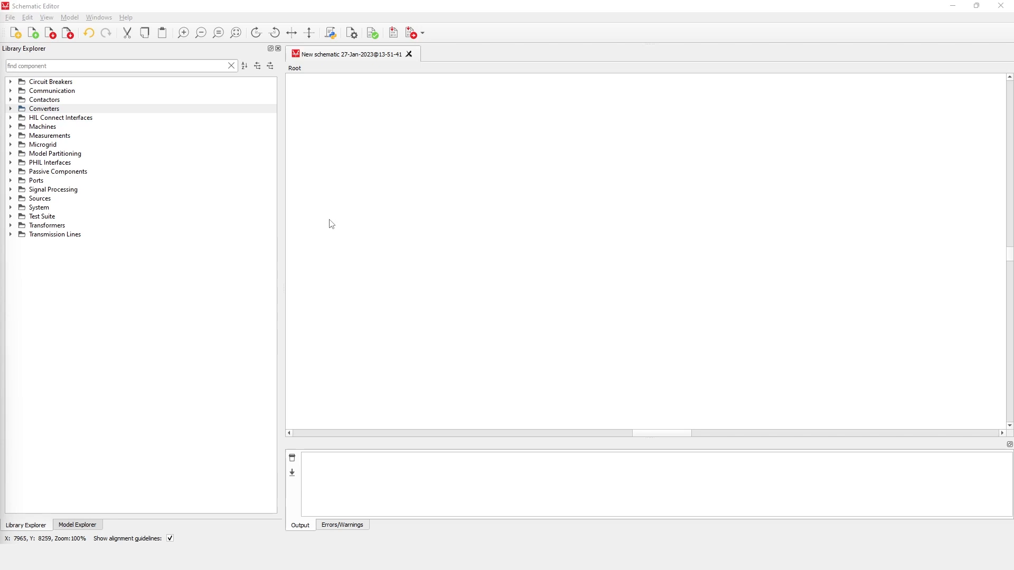
mouse_move(60, 112)
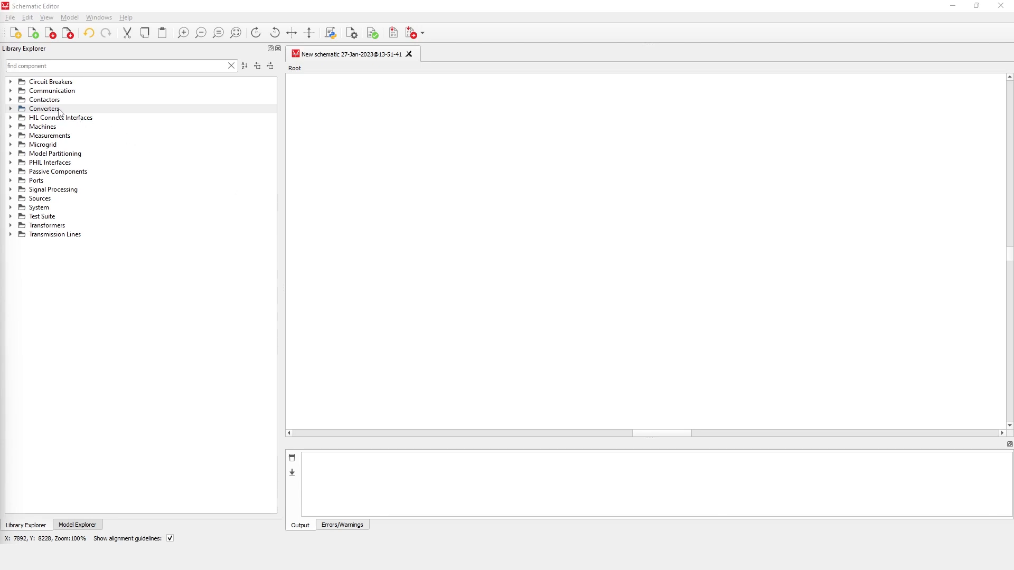
- Add a Resonant Converter from Converters > Enhanced Resolution to the schematic as Resonant Converter1
click(44, 107)
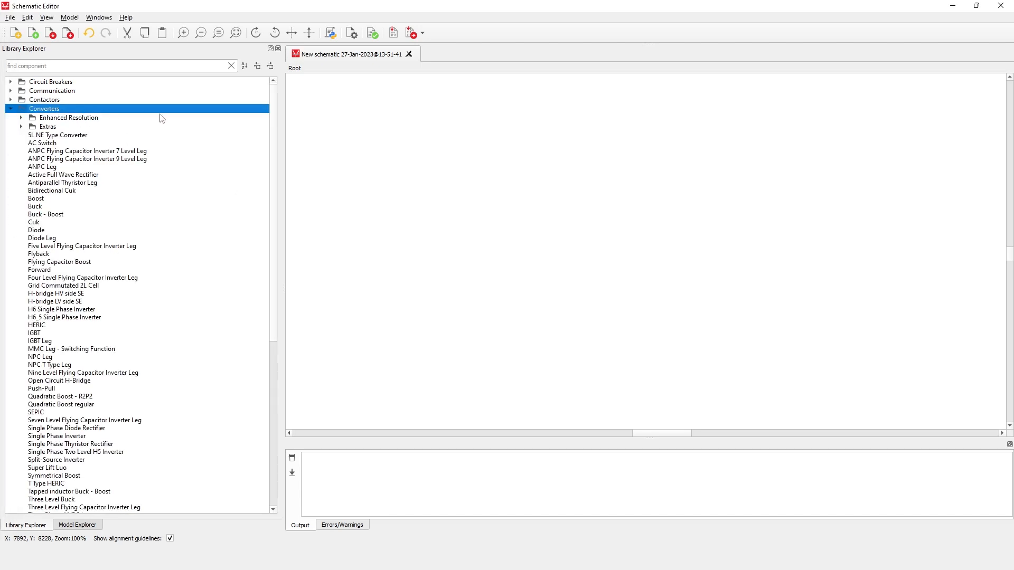
click(68, 118)
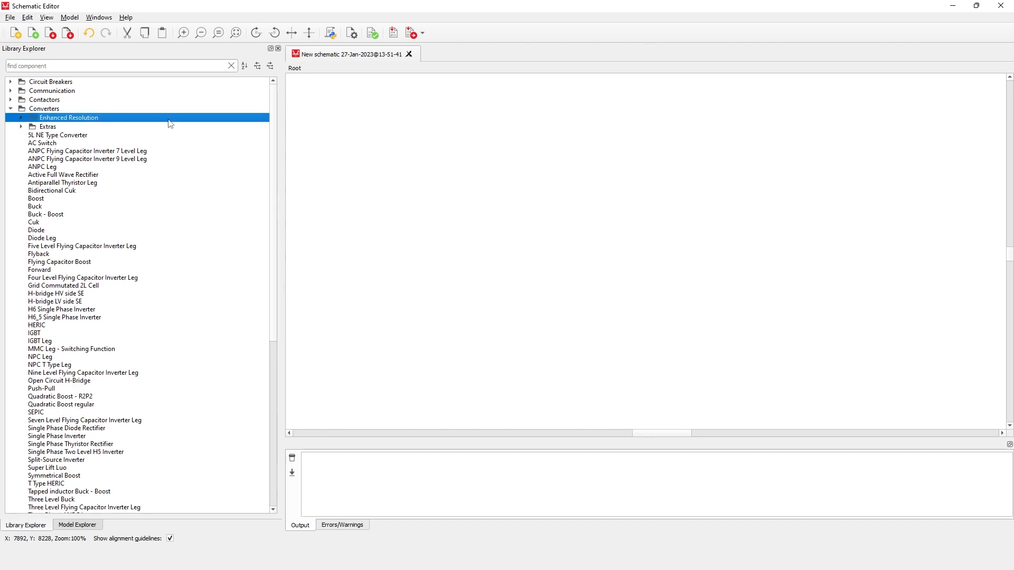
click(21, 117)
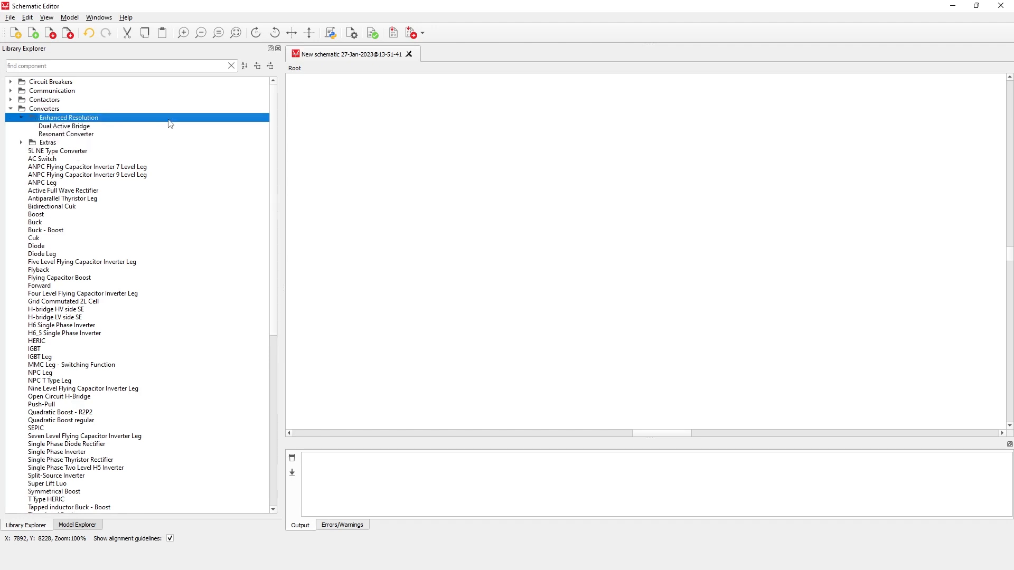
mouse_move(142, 139)
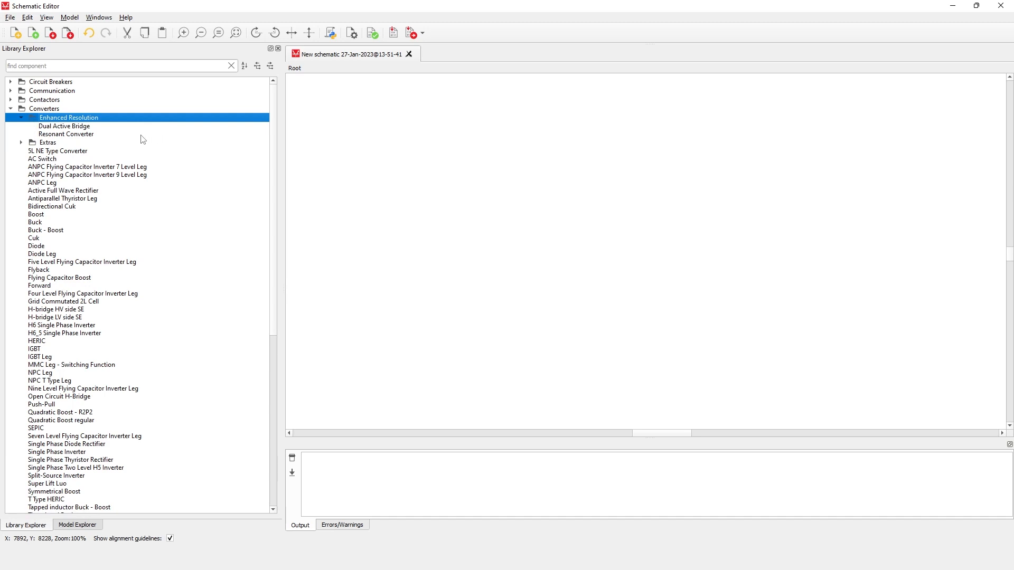
click(66, 134)
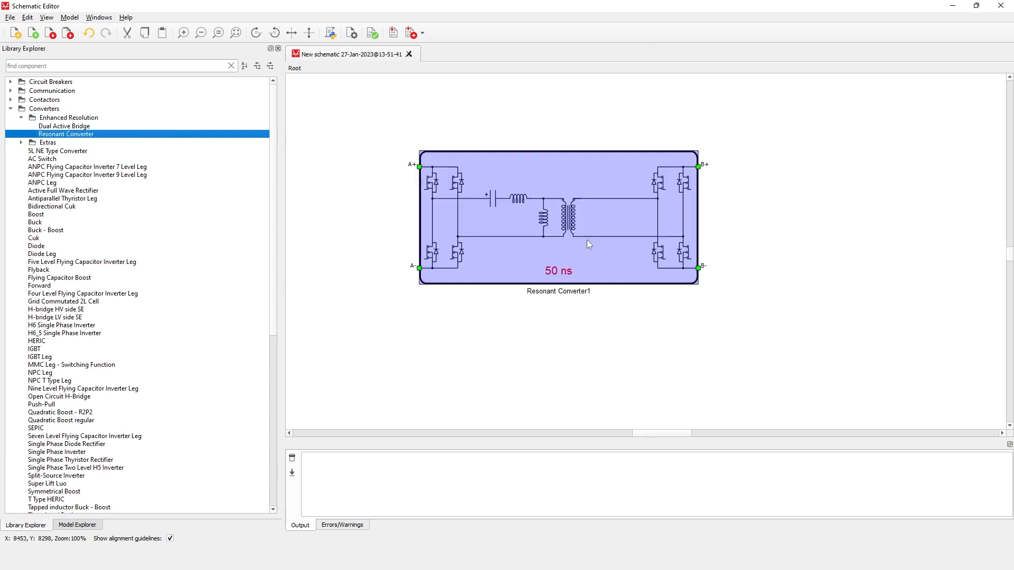
- Set Resonant Converter1 control to Internal modulator and its resonant tank to CLLLC
double_click(558, 218)
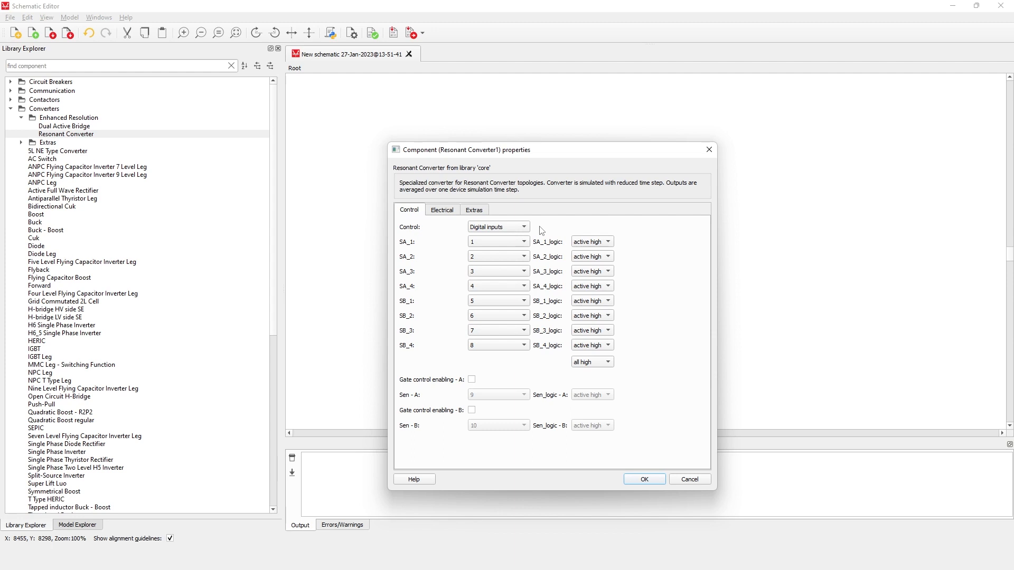
click(524, 227)
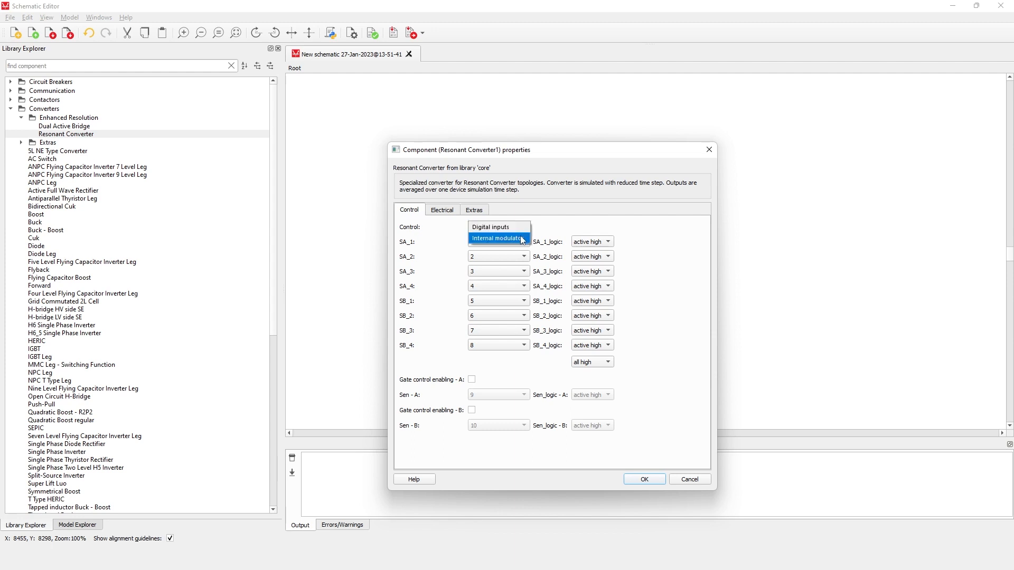
click(498, 239)
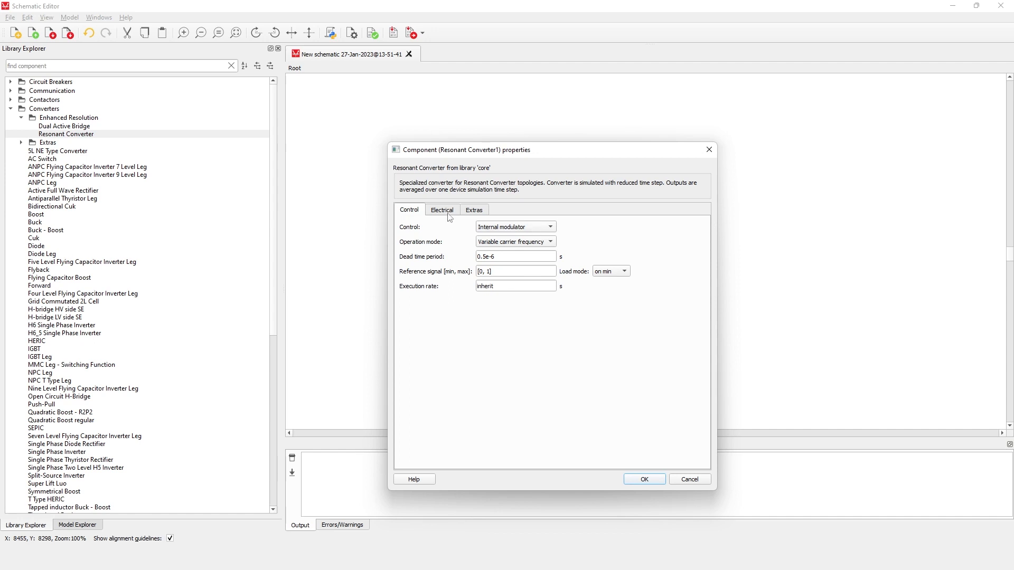
click(443, 210)
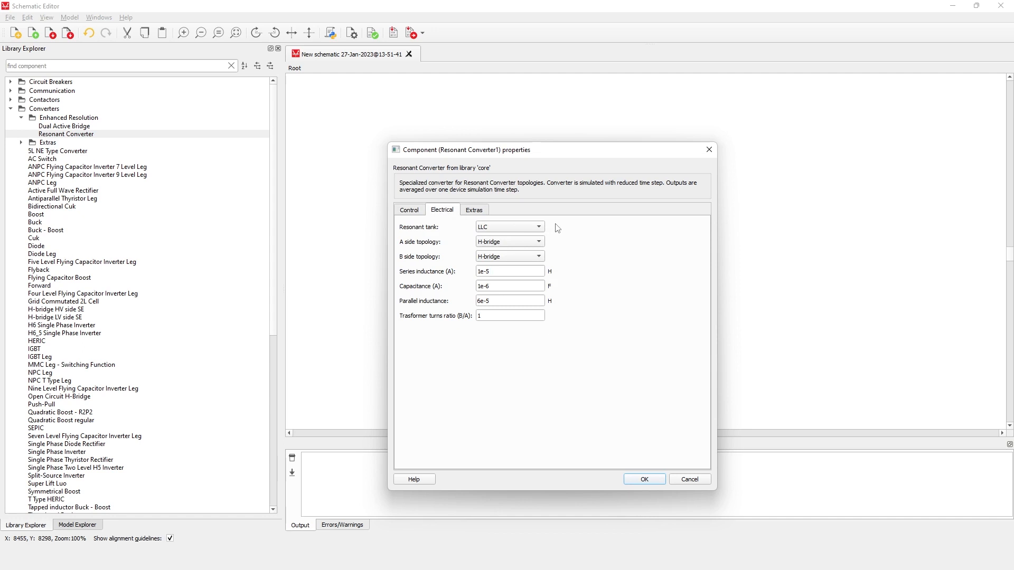
click(537, 226)
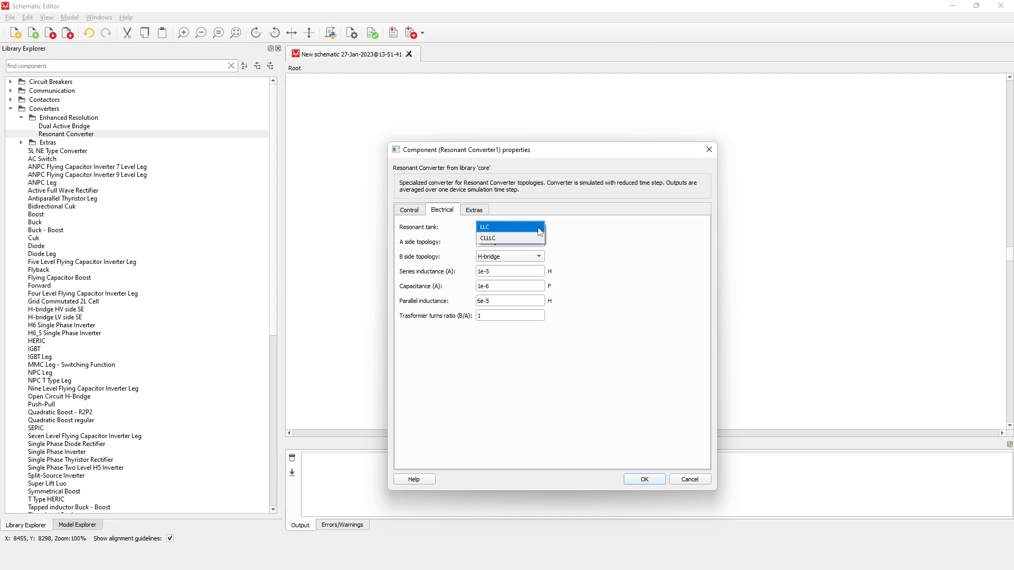
click(487, 238)
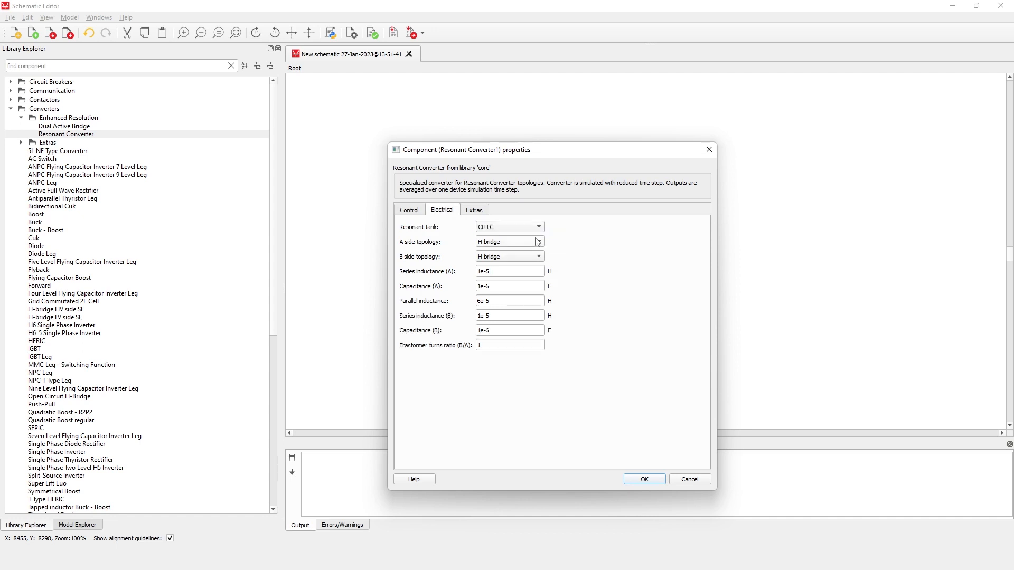
click(475, 210)
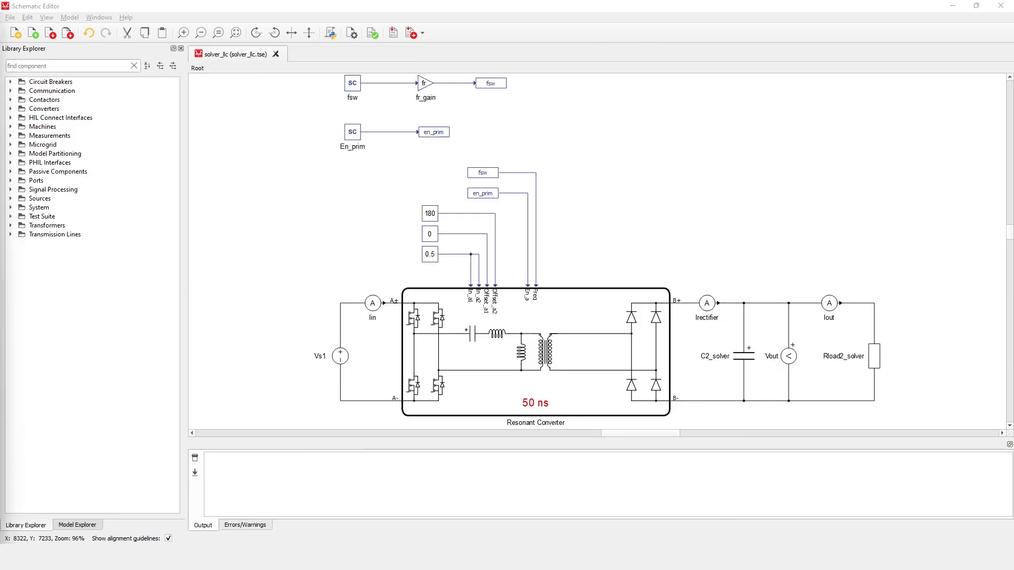
mouse_move(767, 198)
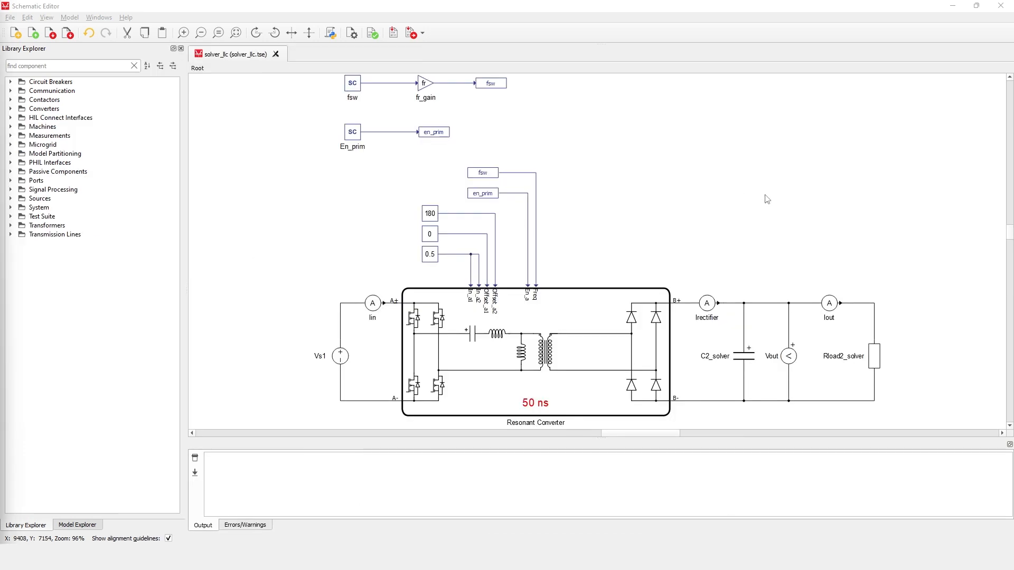
mouse_move(347, 250)
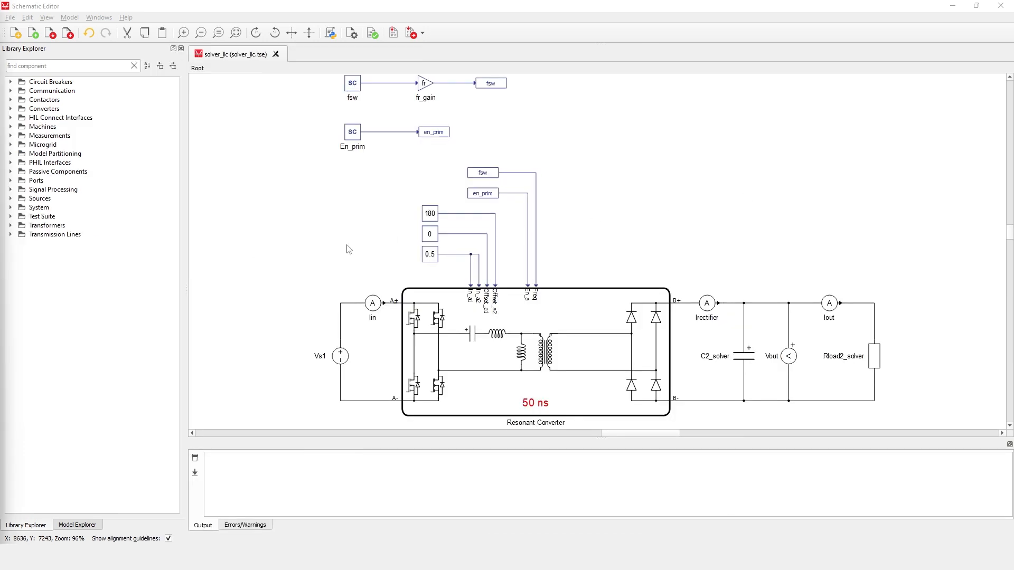
- Open the Vs1 properties to view its constant 100 V source setting
double_click(341, 355)
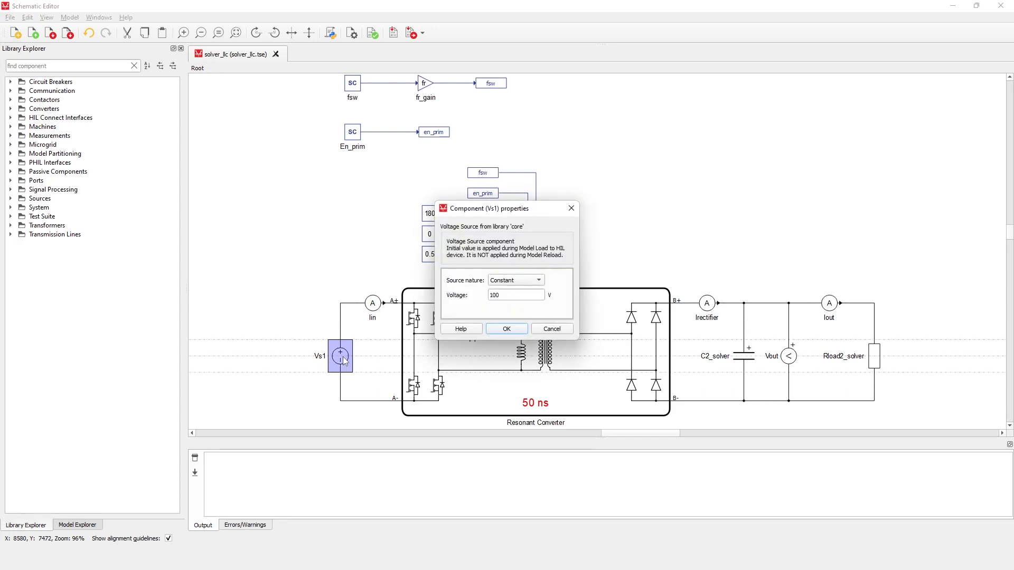
click(506, 329)
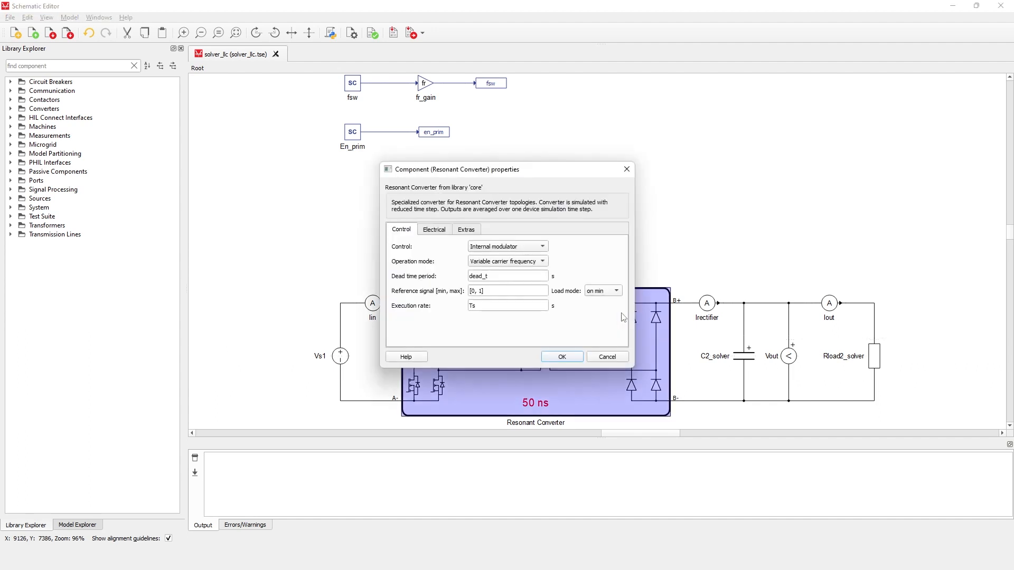
mouse_move(619, 346)
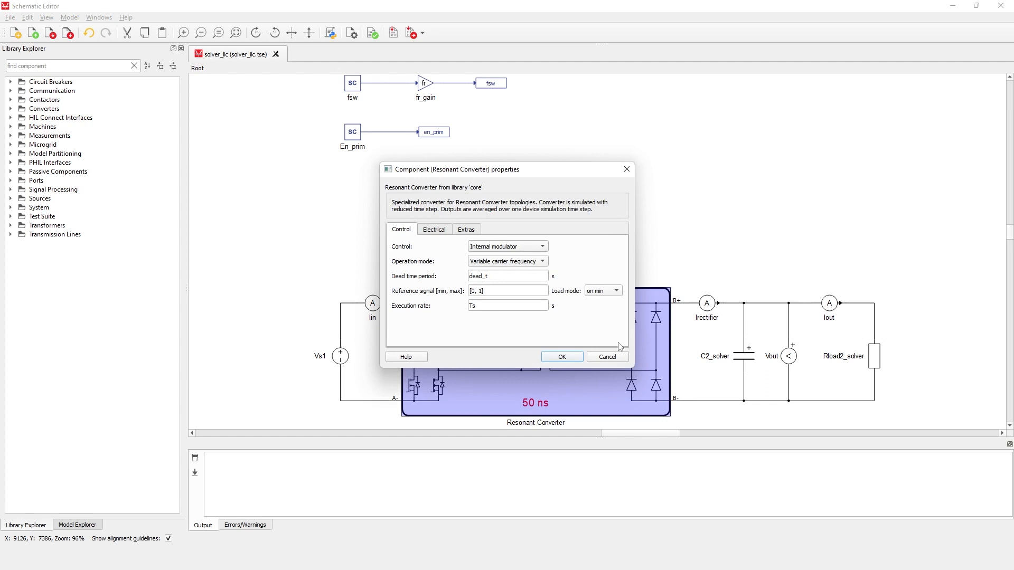
mouse_move(607, 356)
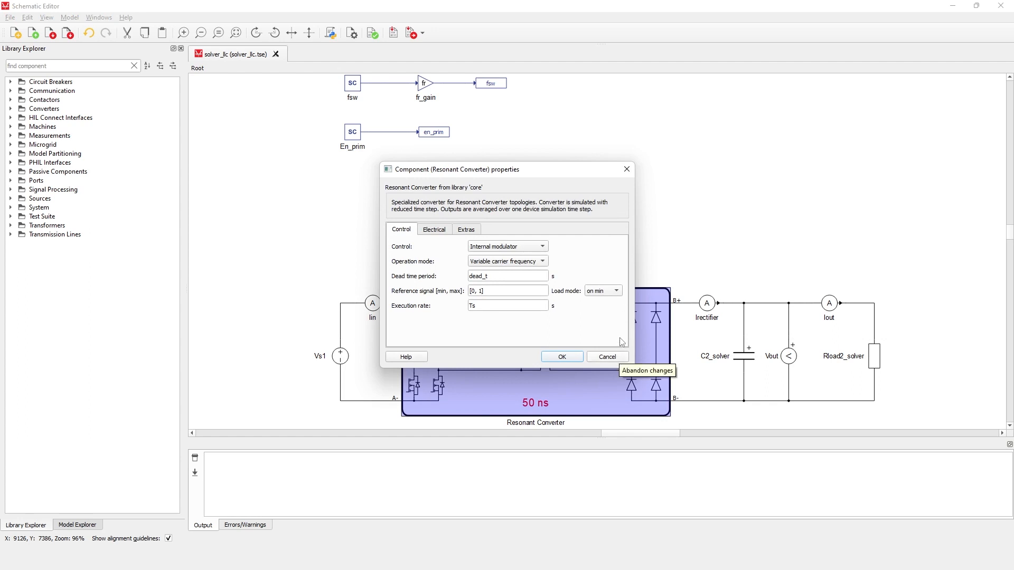
- Cancel the converter properties, then inspect the 0.5 constant, fsw input and C2_solver capacitor
click(607, 356)
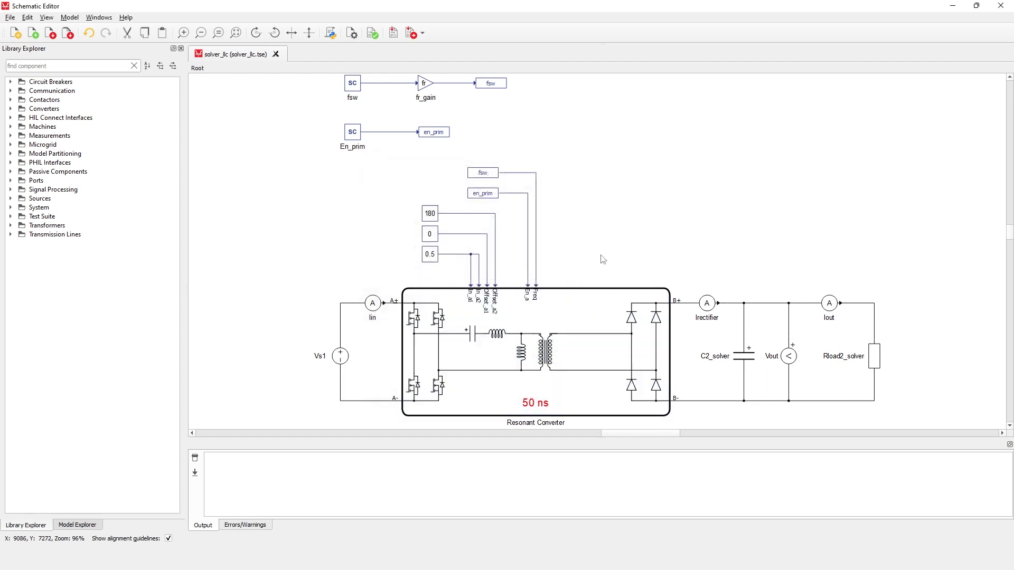
click(429, 254)
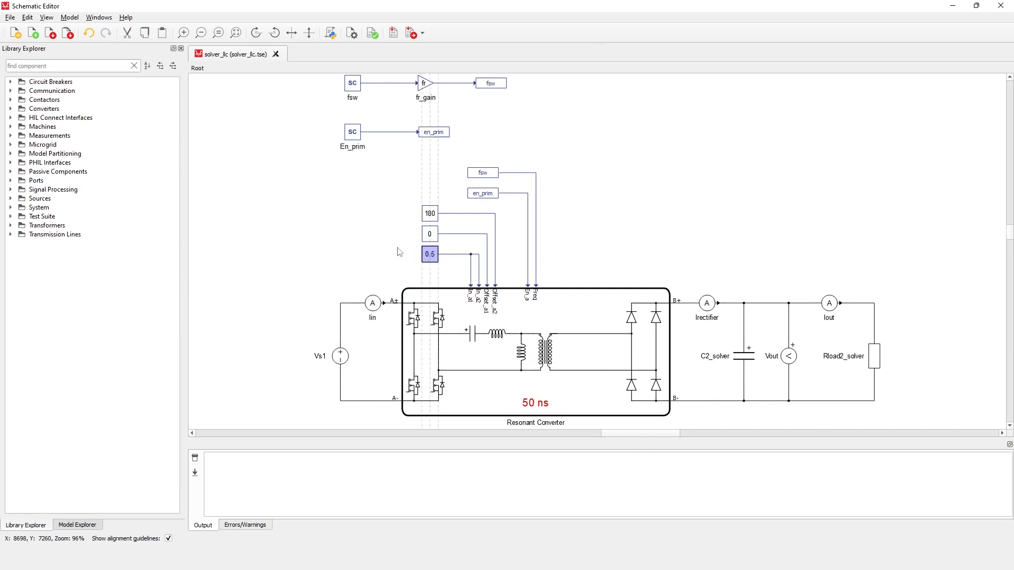
click(363, 208)
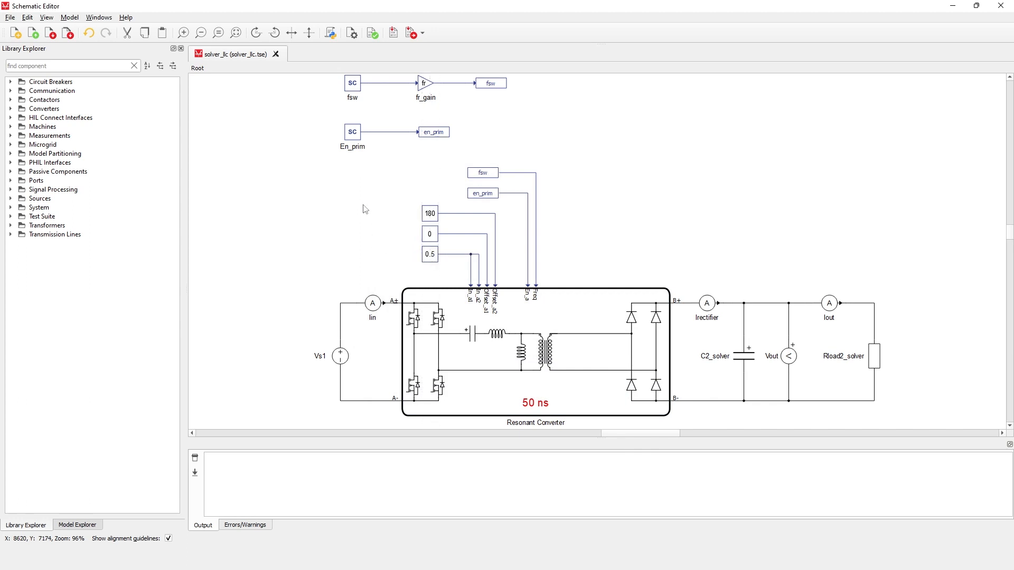
click(352, 83)
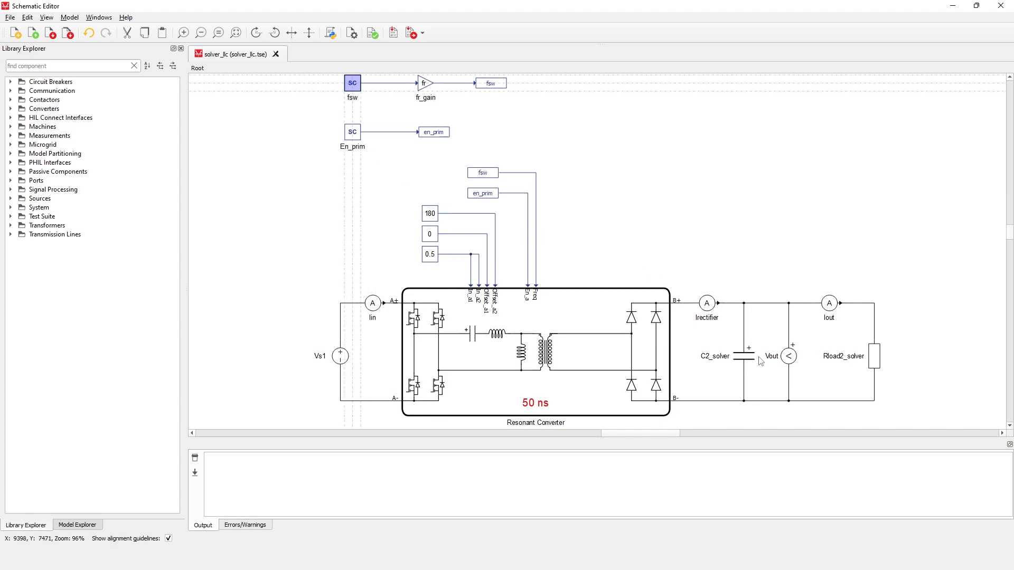
click(744, 351)
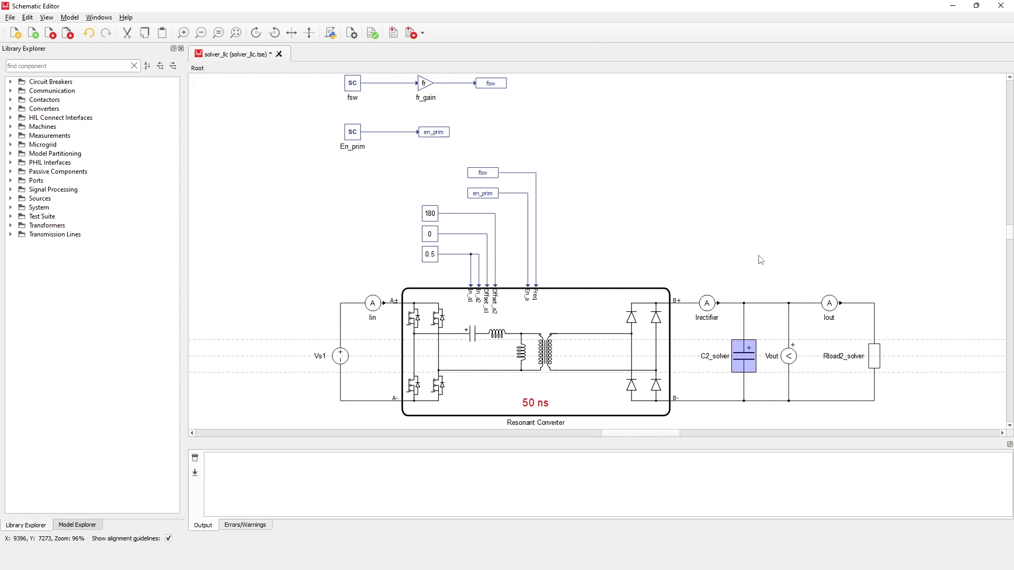
mouse_move(446, 69)
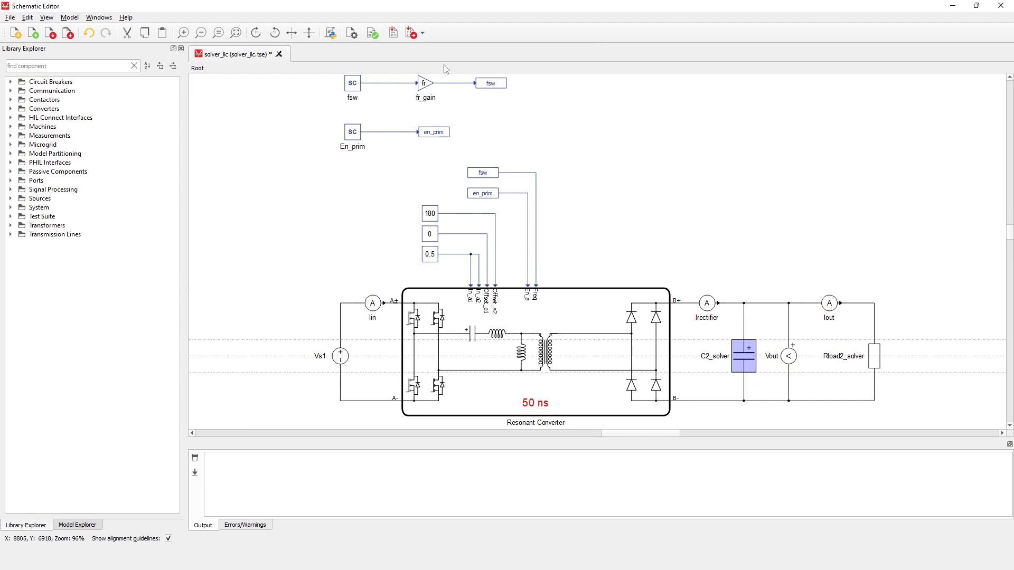
mouse_move(412, 33)
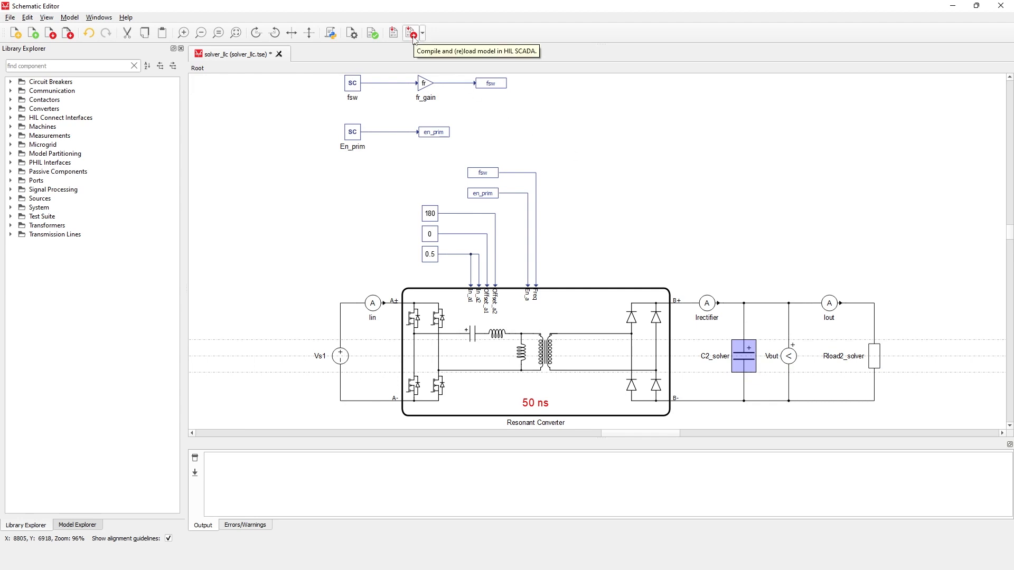
- Compile and load the LLC model into HIL SCADA and start the 100 kHz simulation
click(411, 33)
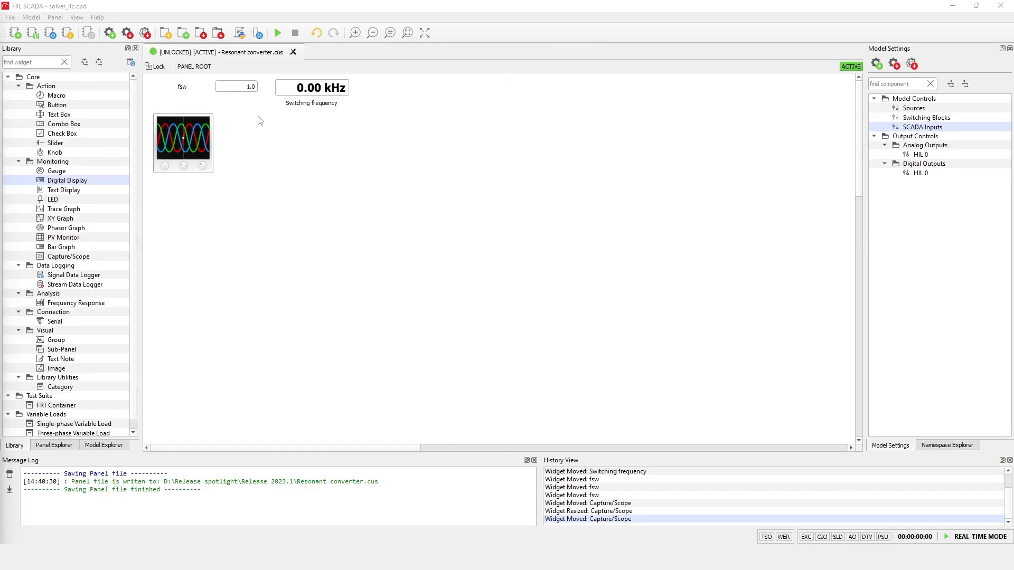
click(236, 86)
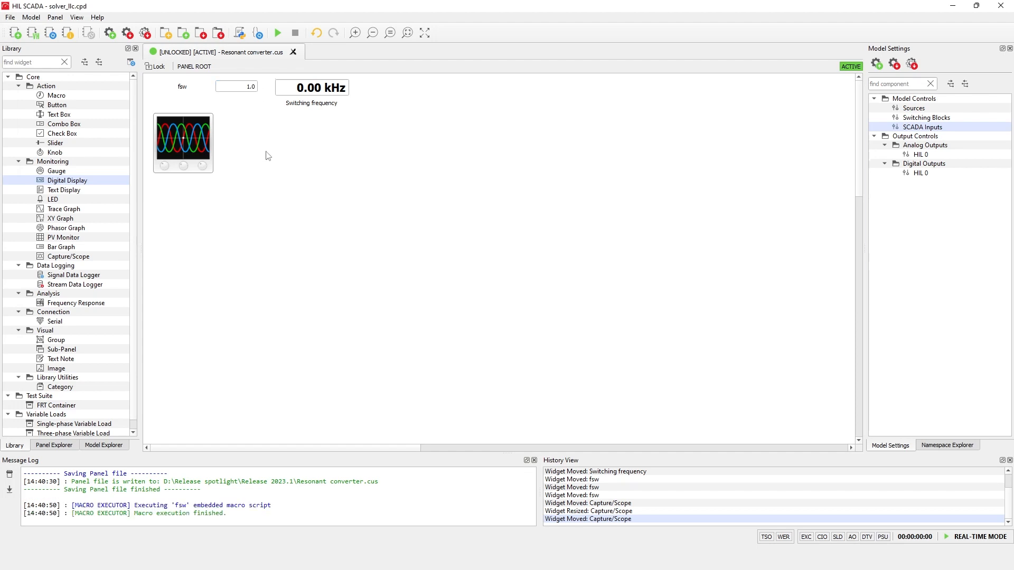
mouse_move(245, 152)
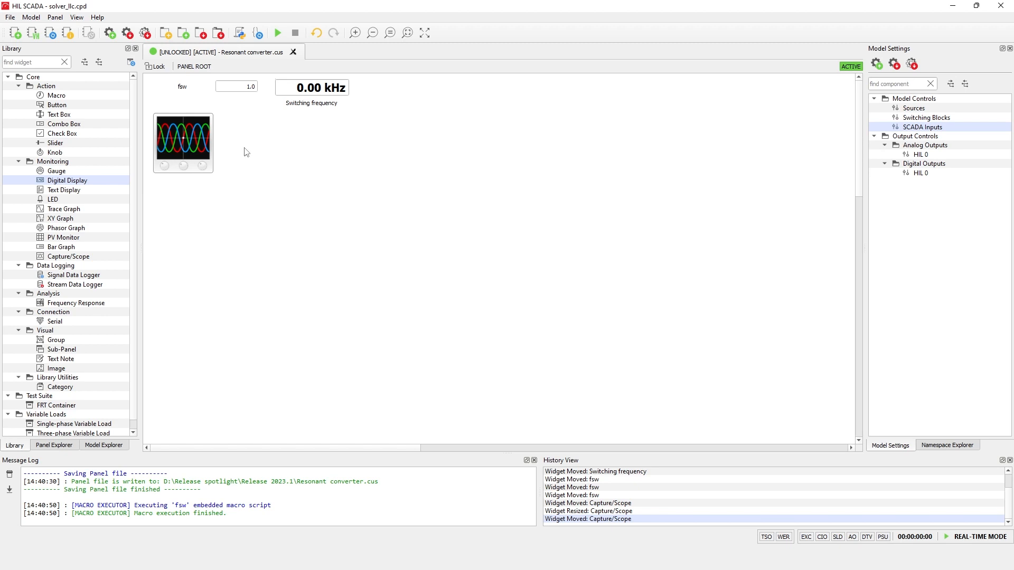
click(277, 32)
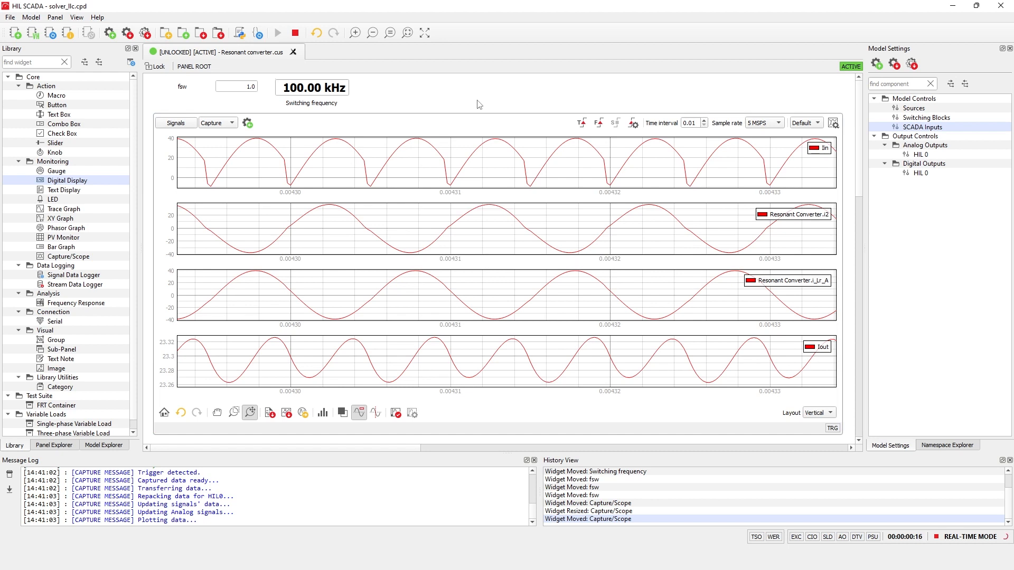
- Set the fsw setpoint to 0.7 for 70 kHz switching
click(236, 87)
text(0.7)
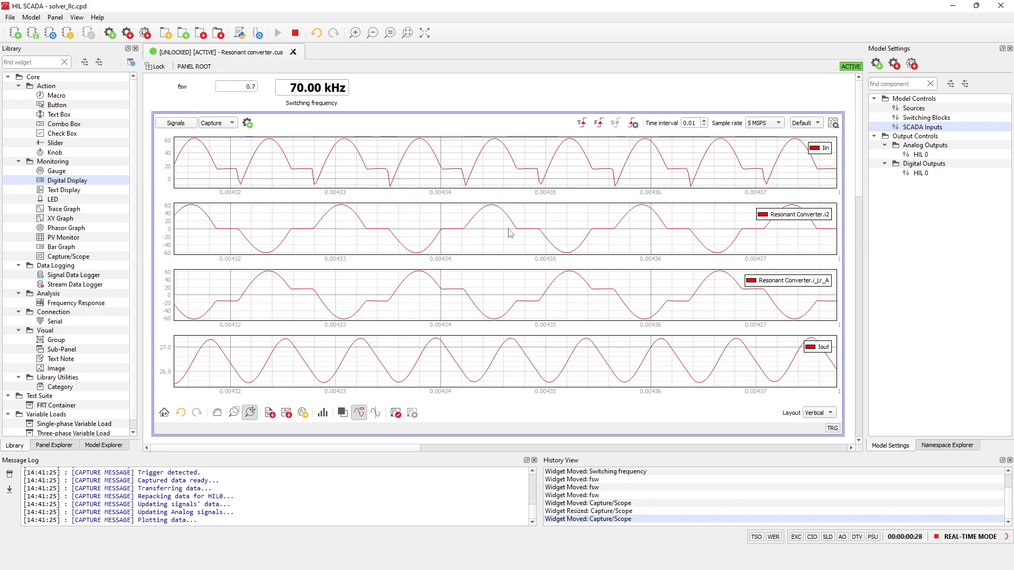
mouse_move(605, 232)
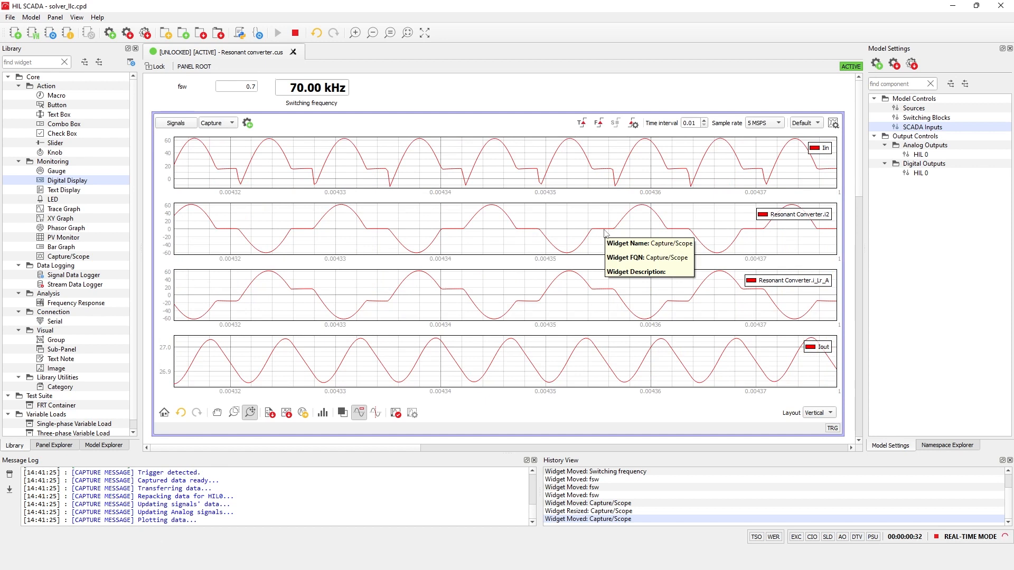
mouse_move(613, 245)
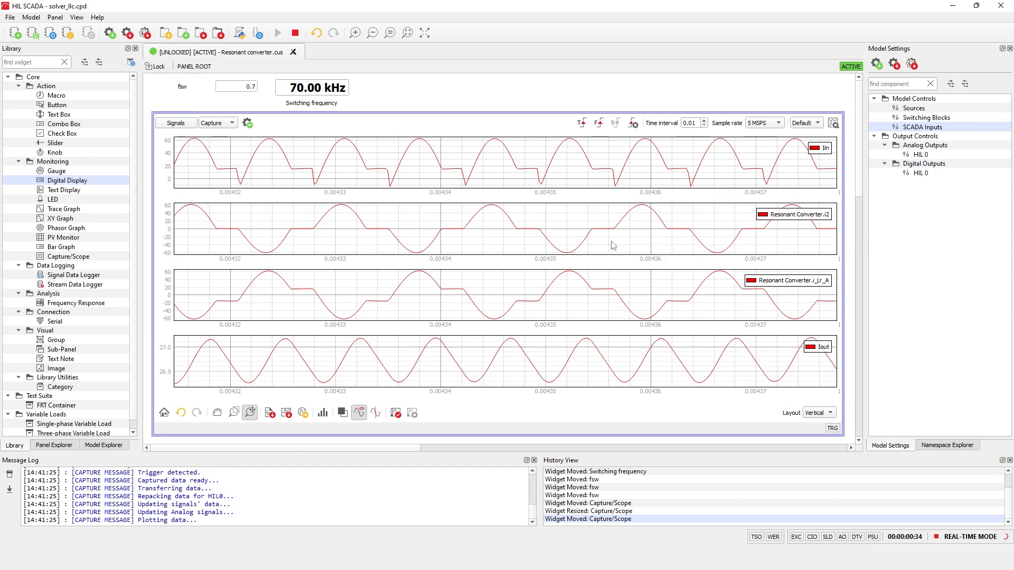